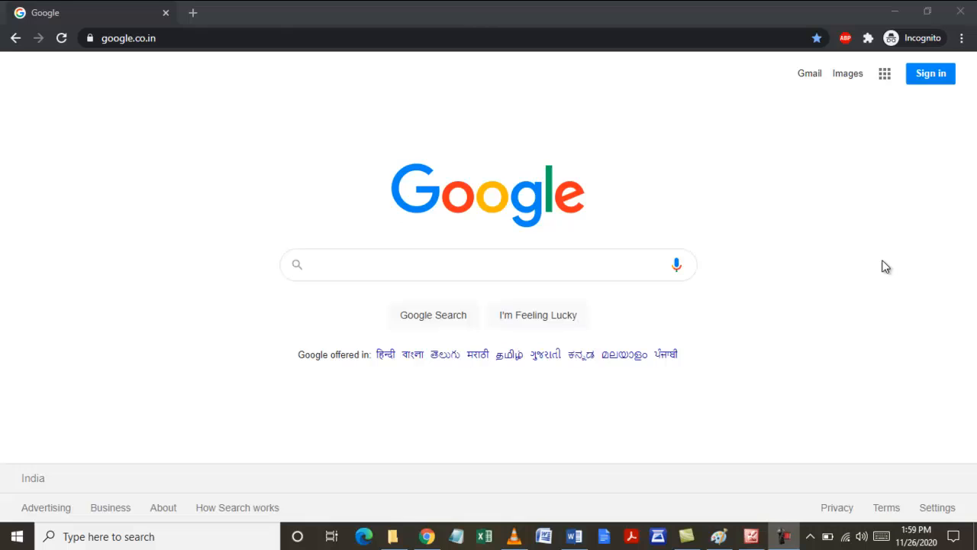
Step: Search Google for 'pgrrcde'
click(481, 264)
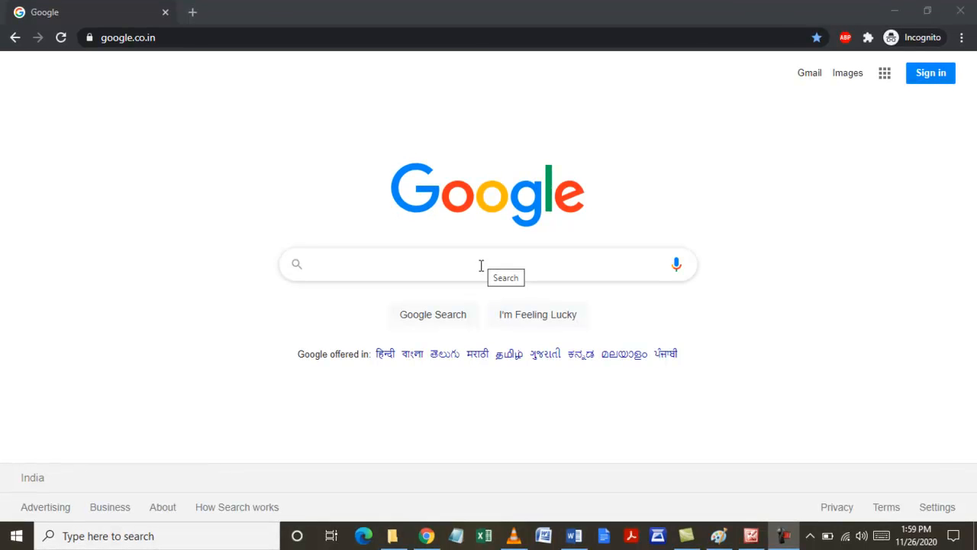
click(481, 264)
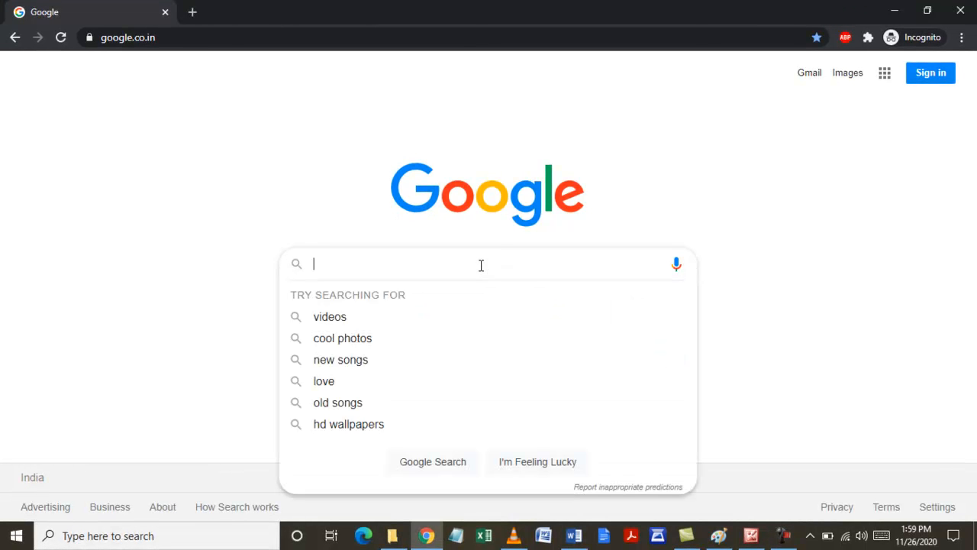
text(p)
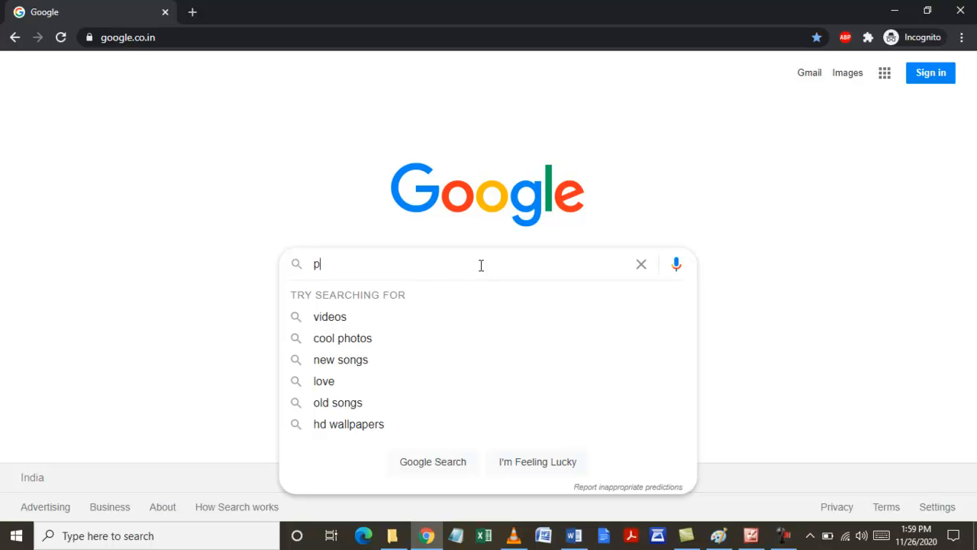
text(grrcde)
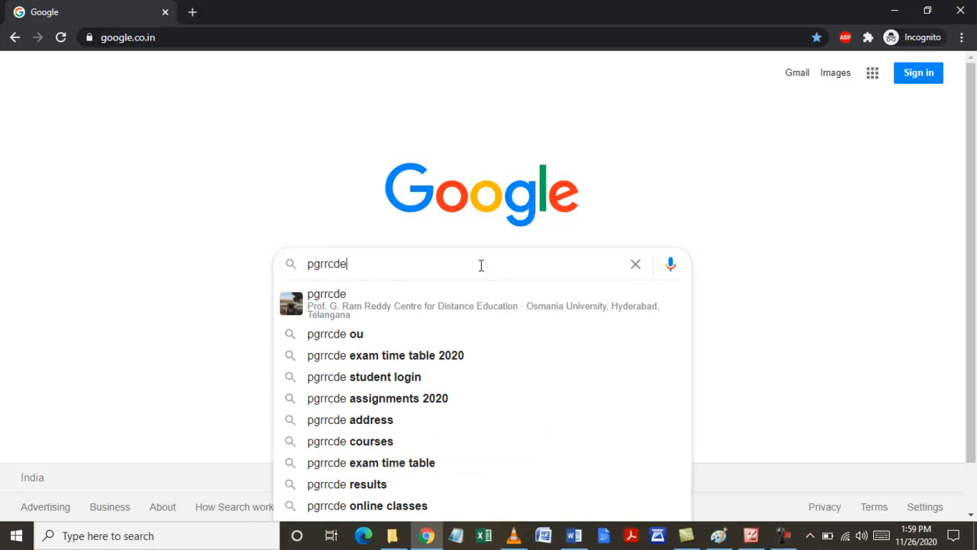
key(enter)
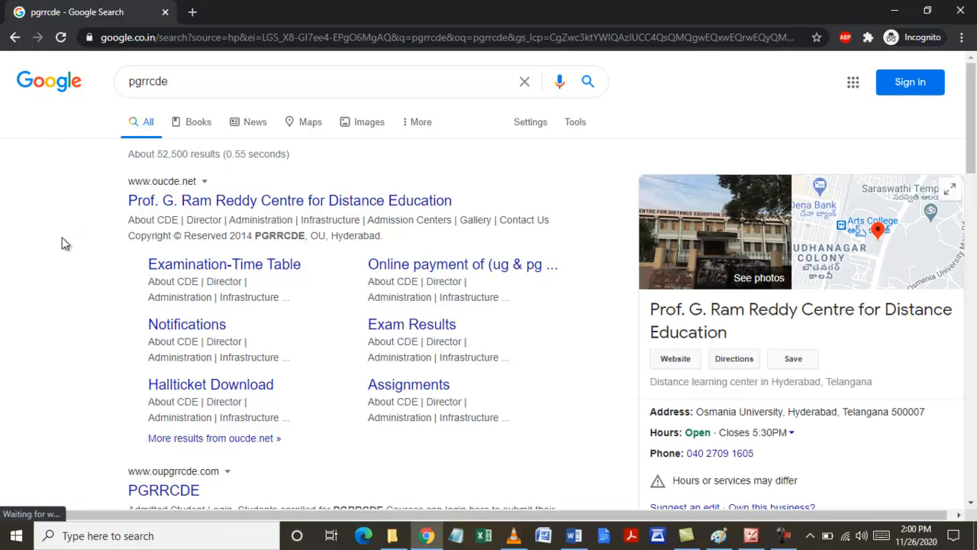
mouse_move(160, 195)
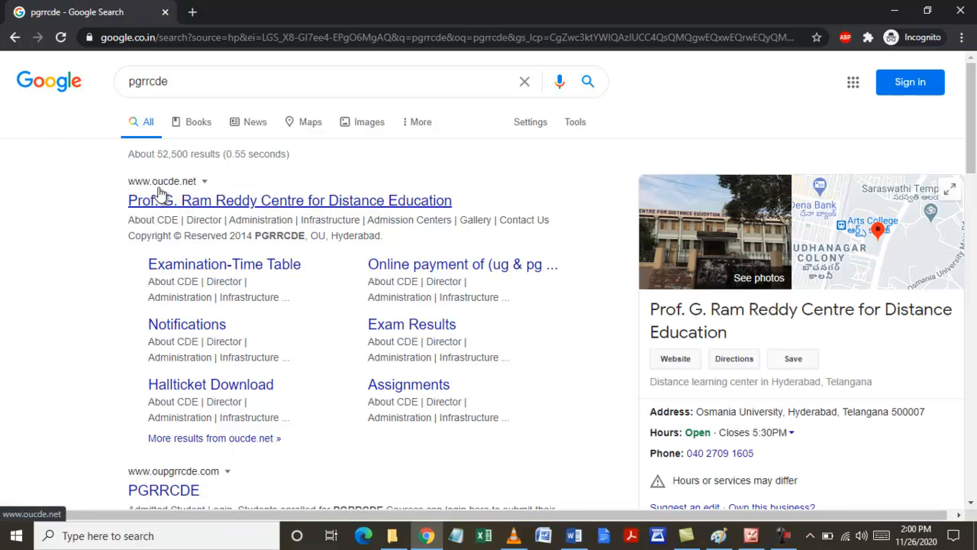
mouse_move(187, 206)
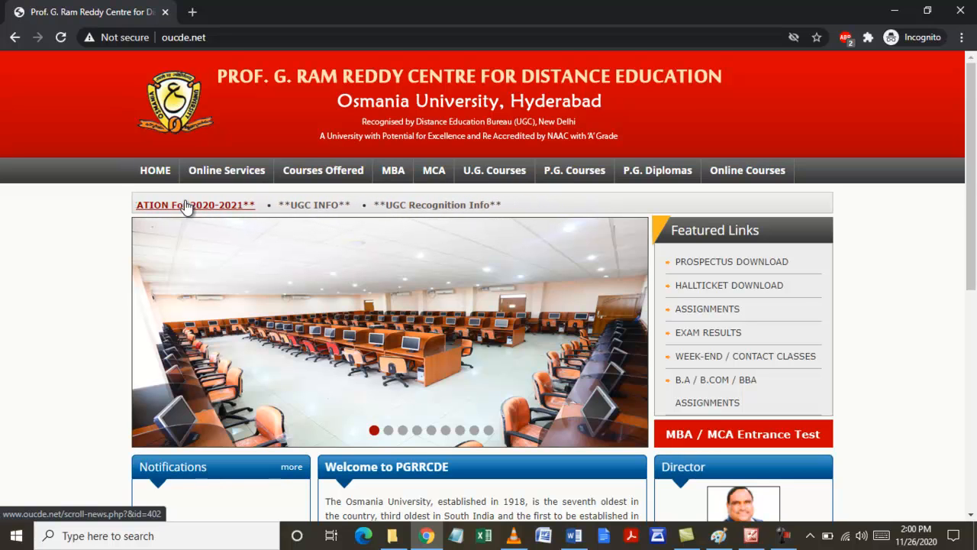
Step: Go to Online Services and the Admitted Student Login page
click(226, 170)
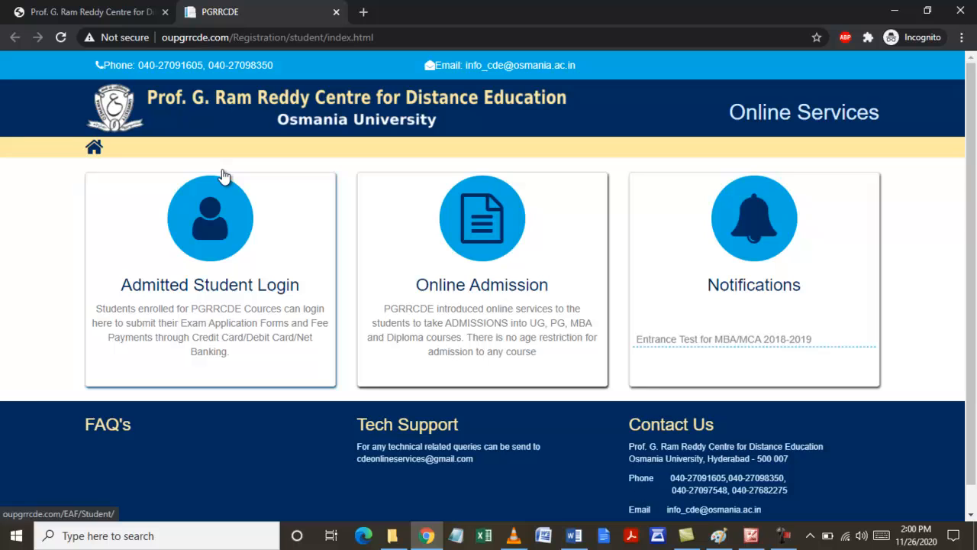
click(210, 218)
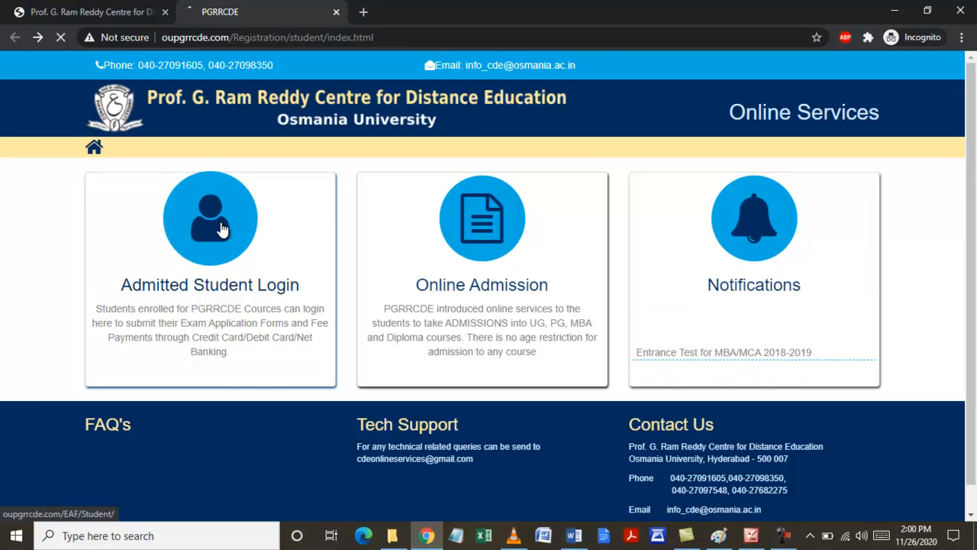
click(210, 218)
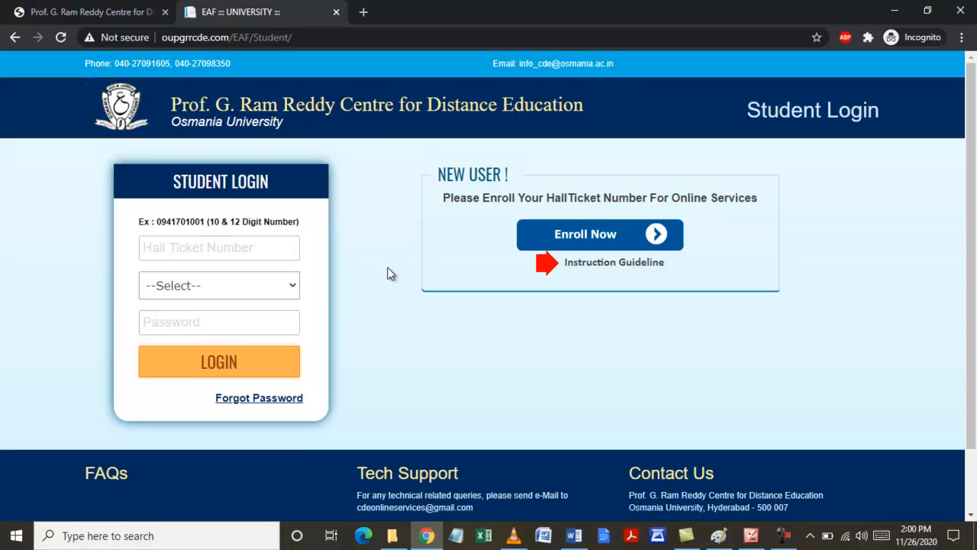
mouse_move(622, 333)
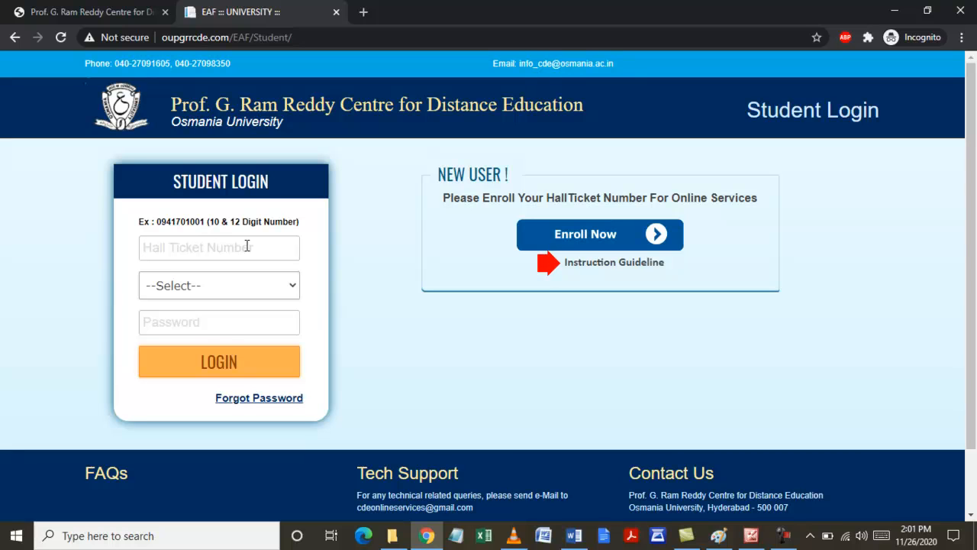
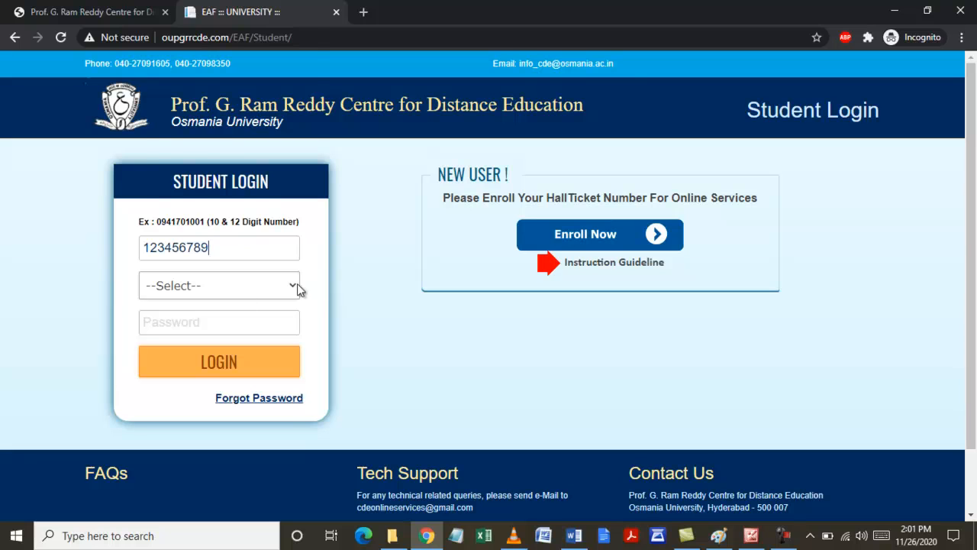
Step: Log in with hall ticket 12345, course MAART-ENGLISH and the password
click(219, 285)
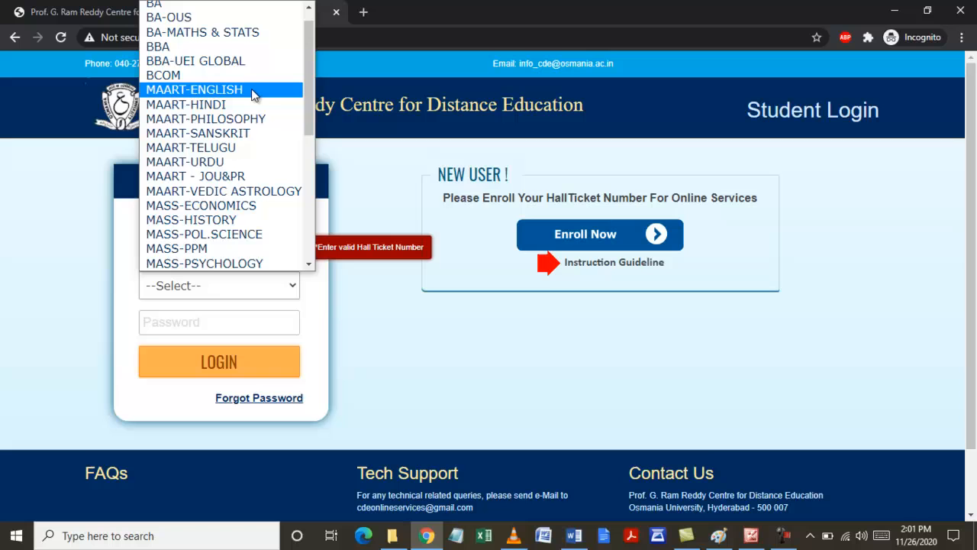
click(194, 89)
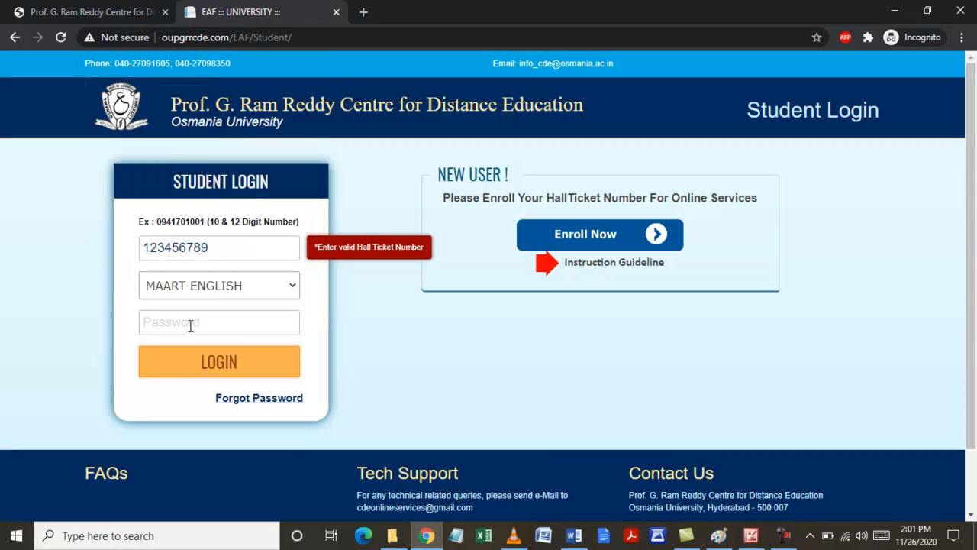
text(password)
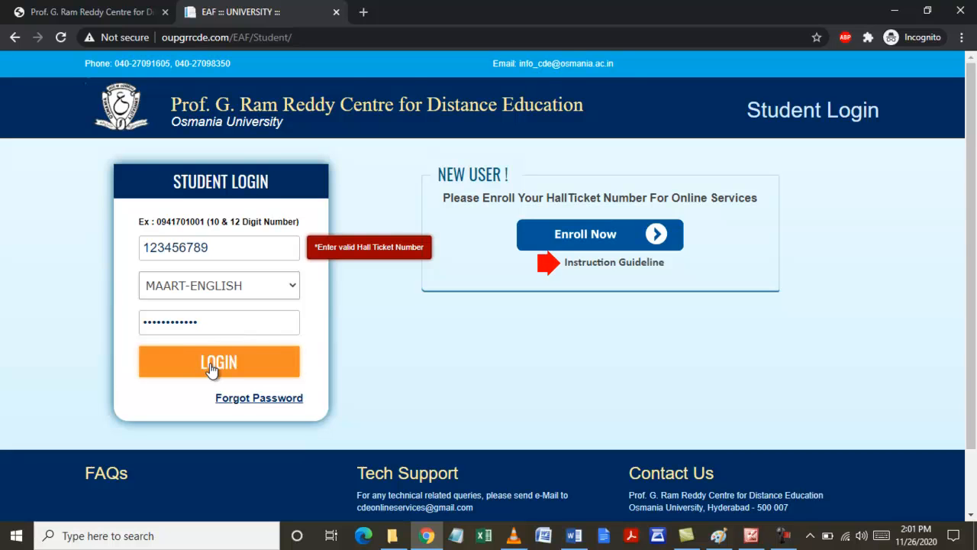
click(219, 361)
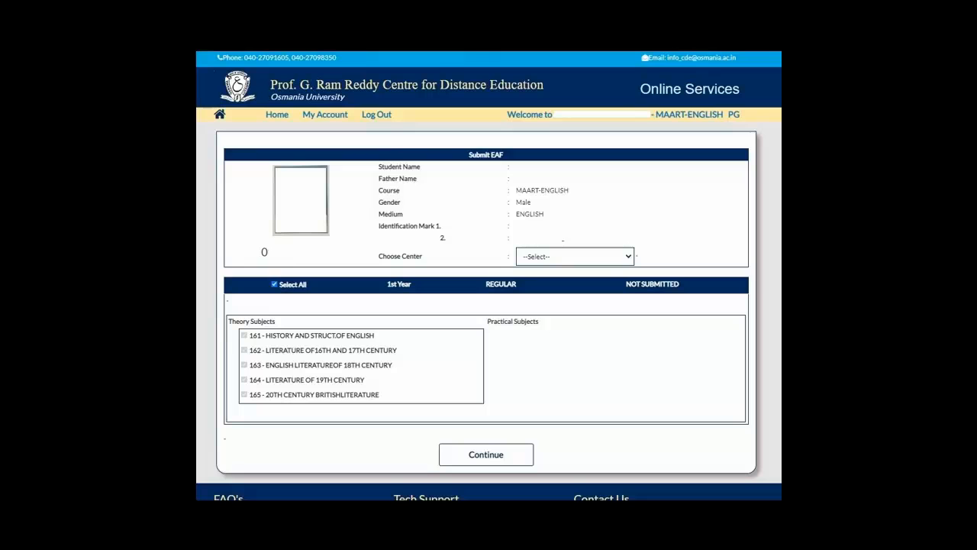
Step: Choose HYDERABAD as the exam centre and continue to payment
click(574, 255)
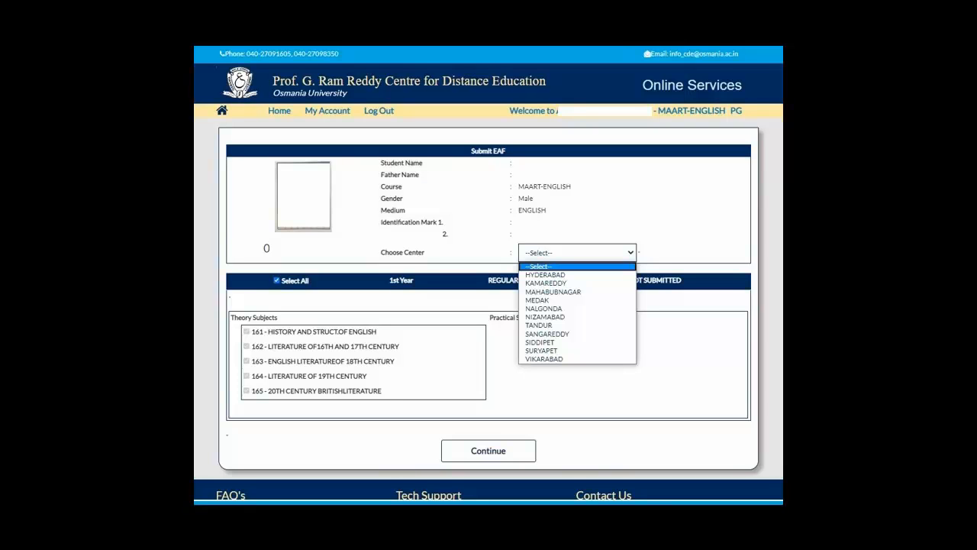
click(545, 274)
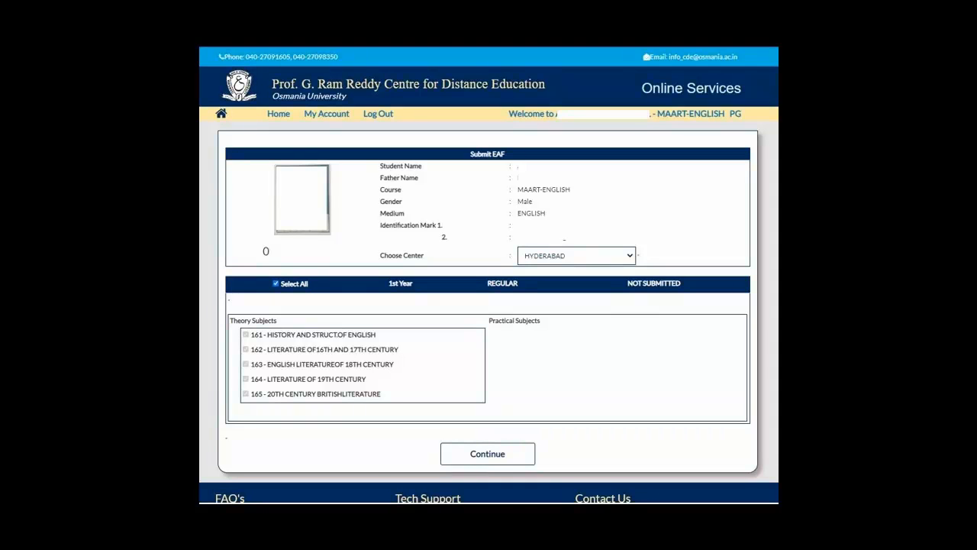
click(486, 452)
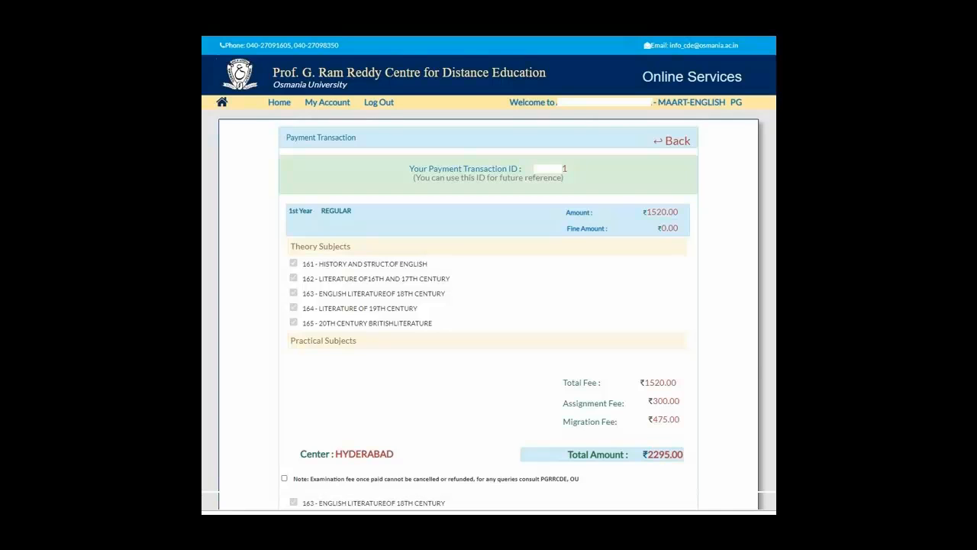
Step: Accept the non-refundable fee note and pay ₹2295 via Pay & Continue
scroll(down, 3)
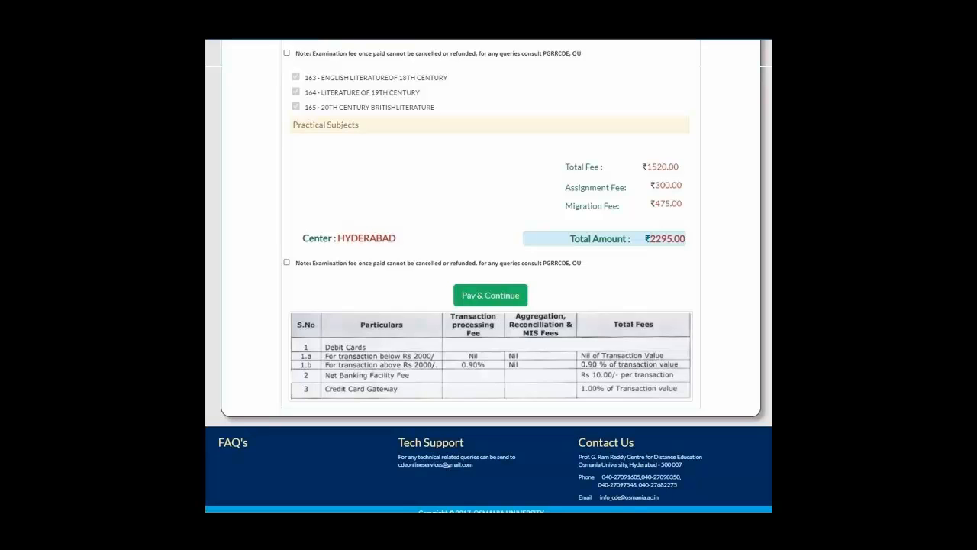
click(286, 254)
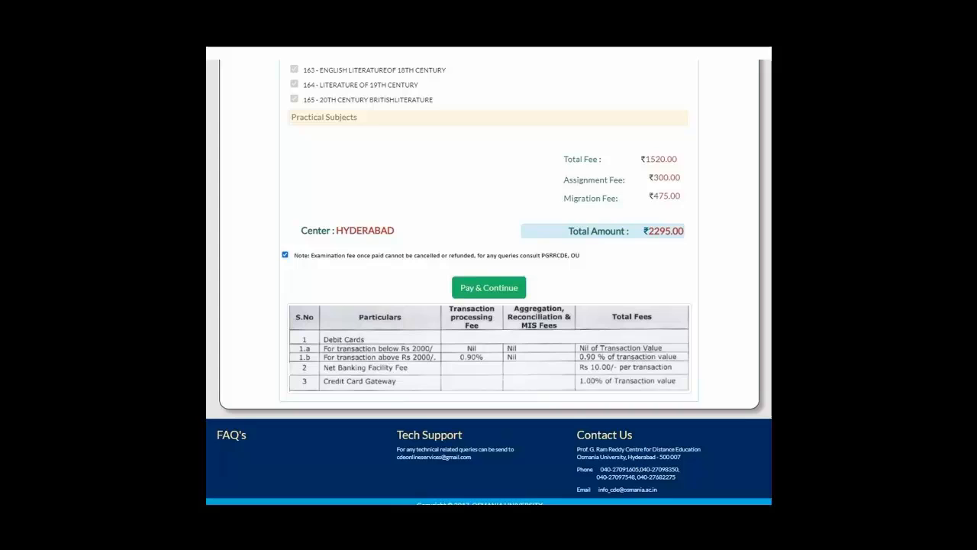
click(489, 287)
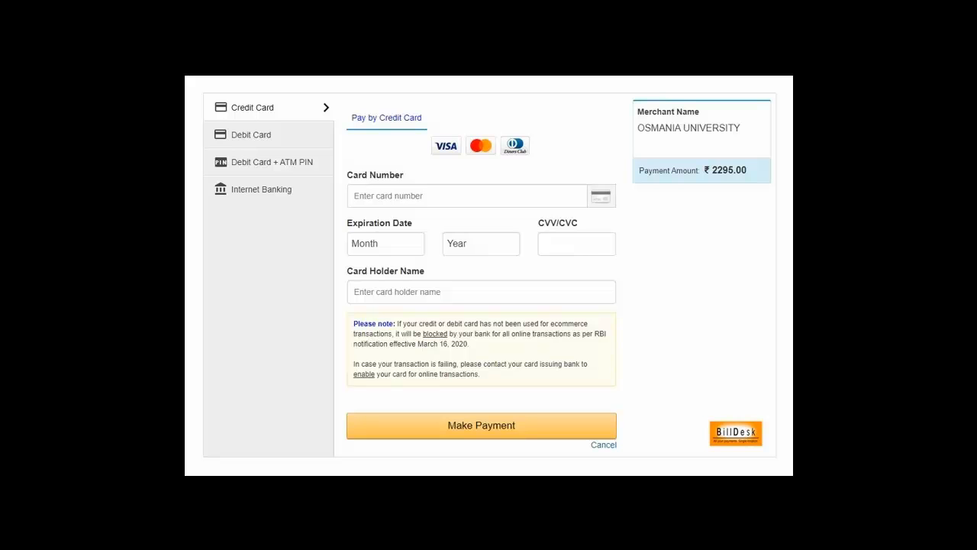
Step: Choose Internet Banking with State Bank of India and make the payment
click(262, 188)
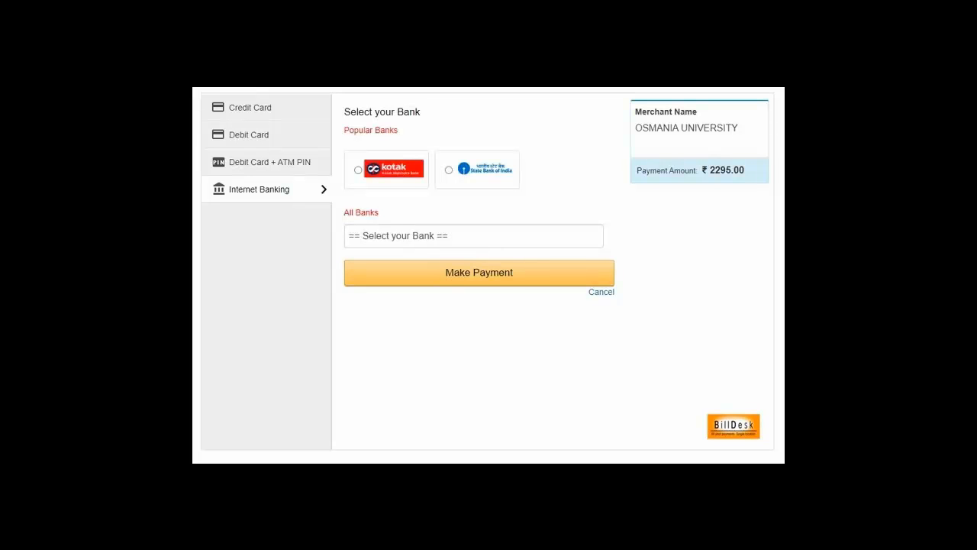
click(448, 169)
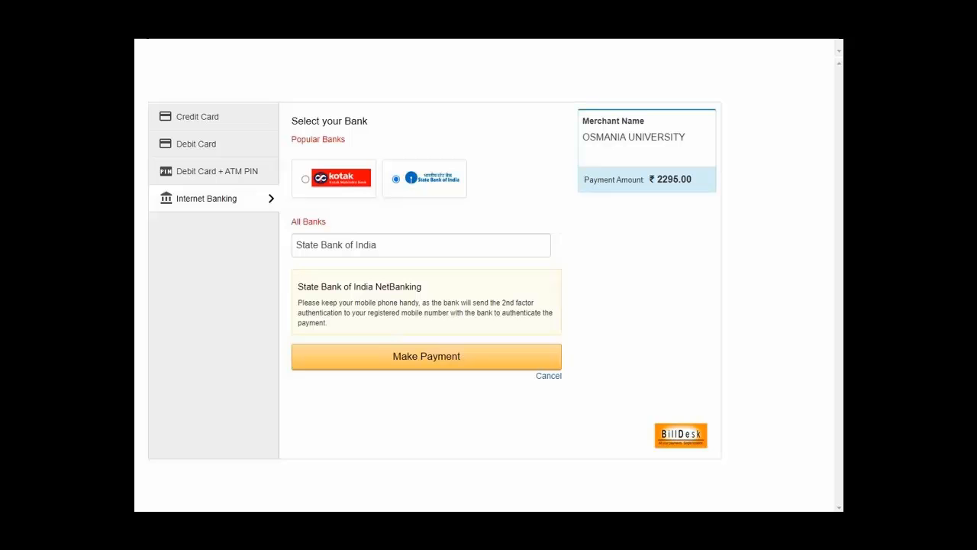
click(426, 356)
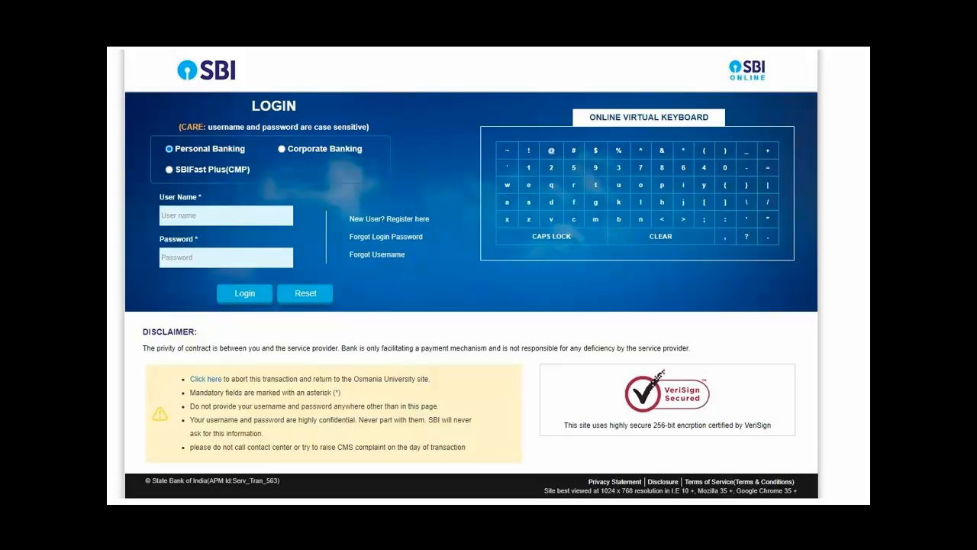
Step: Authorise the SBI net banking payment and return to the Osmania University site
click(243, 292)
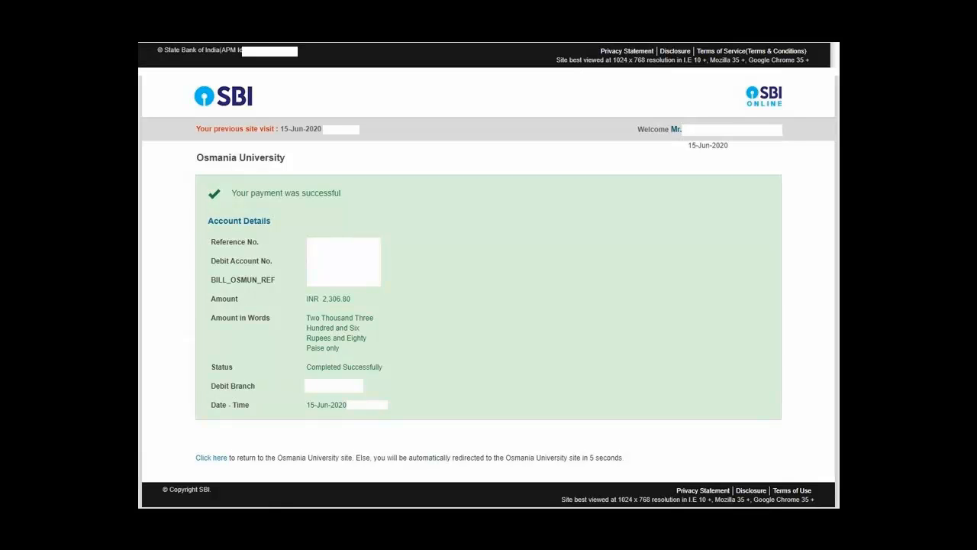
click(210, 457)
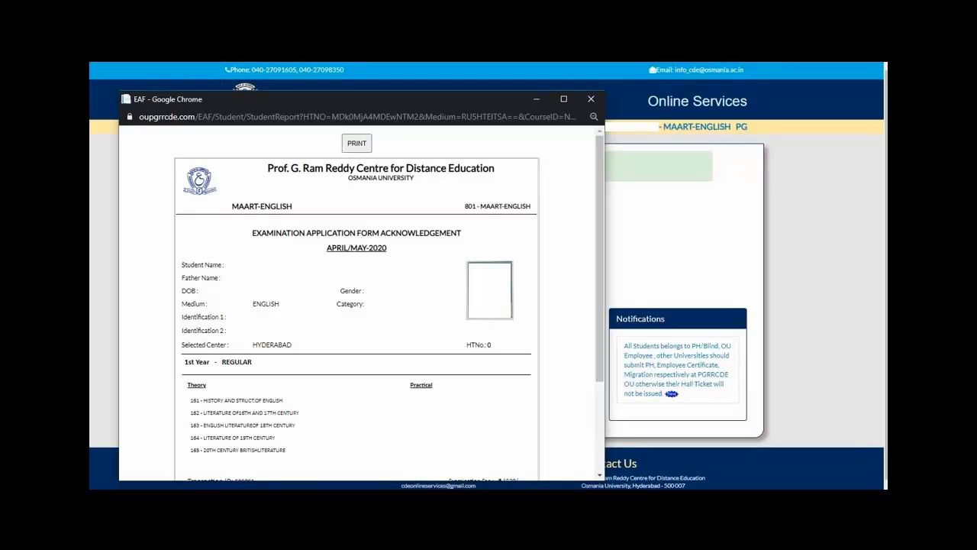
Step: Preview the acknowledgement for printing, then cancel the print dialog
click(356, 143)
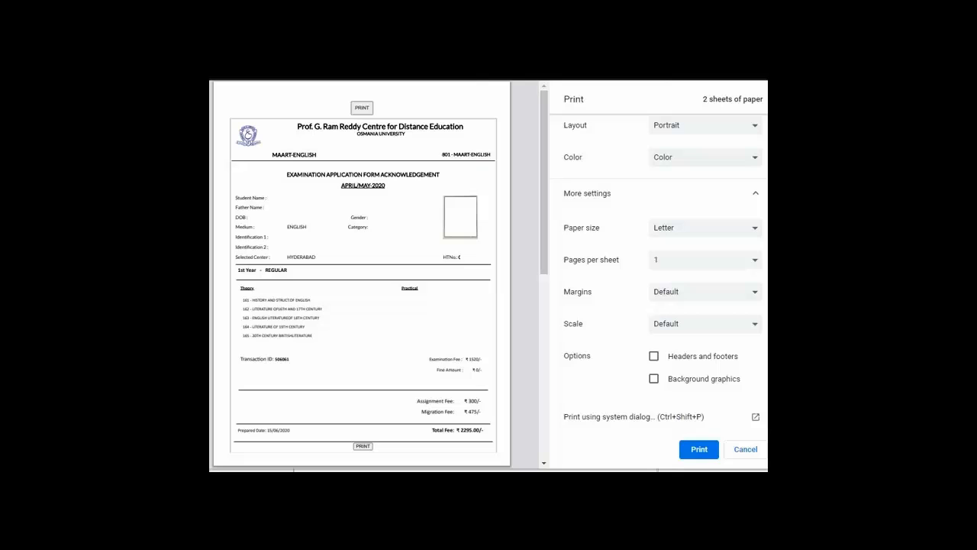
click(743, 449)
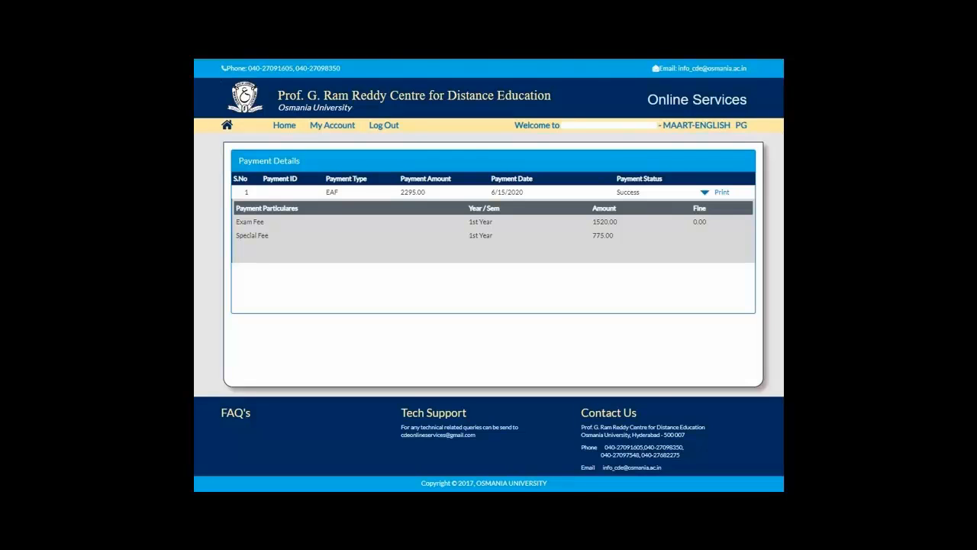
Step: Reopen the EAF acknowledgement from the Success payment row and print it
click(721, 192)
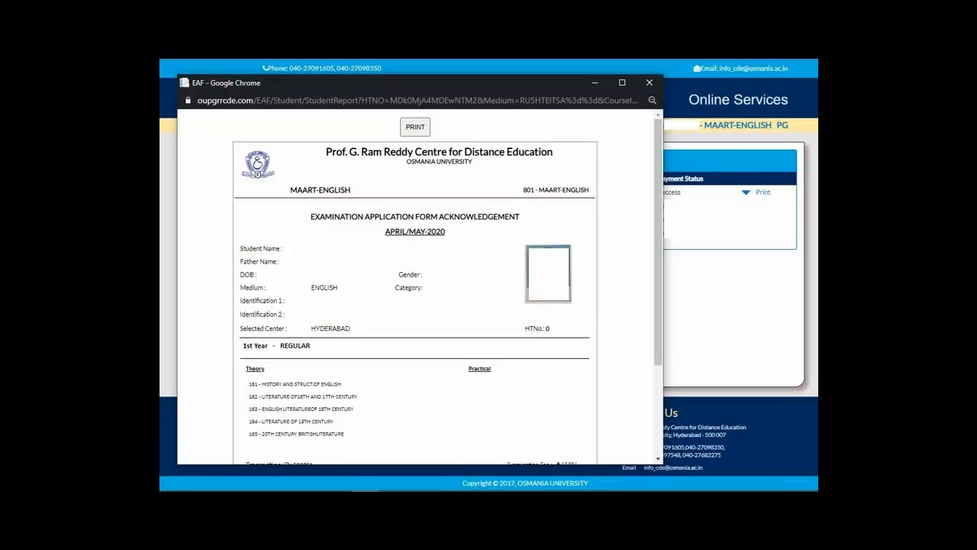
click(415, 126)
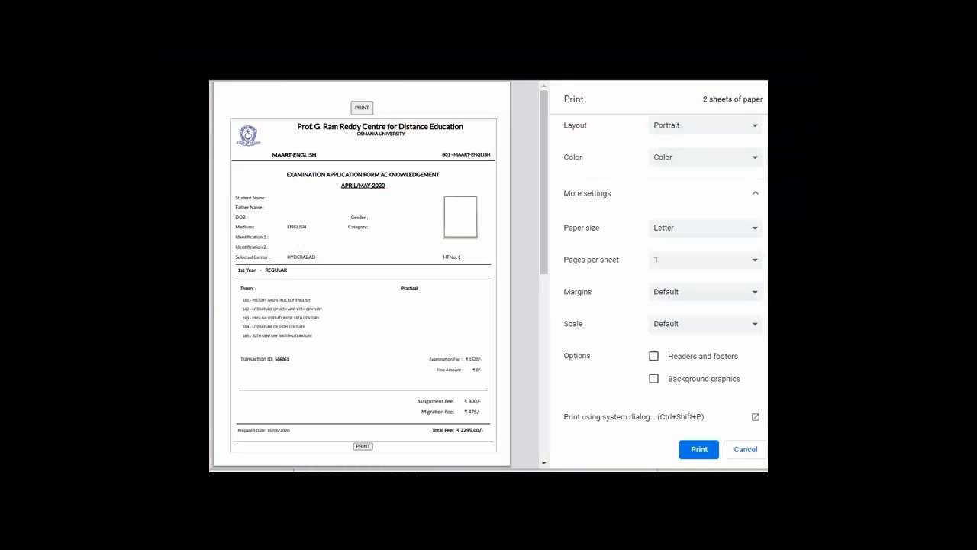